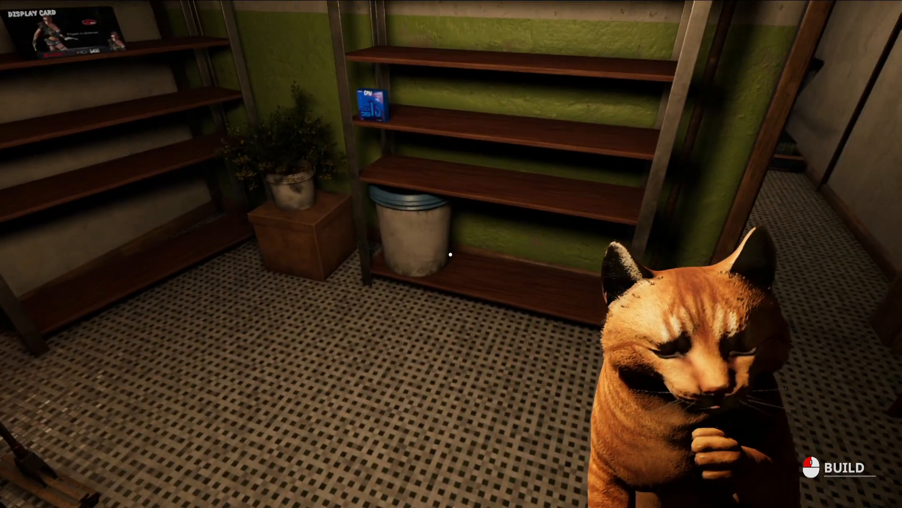
mouse_move(450, 254)
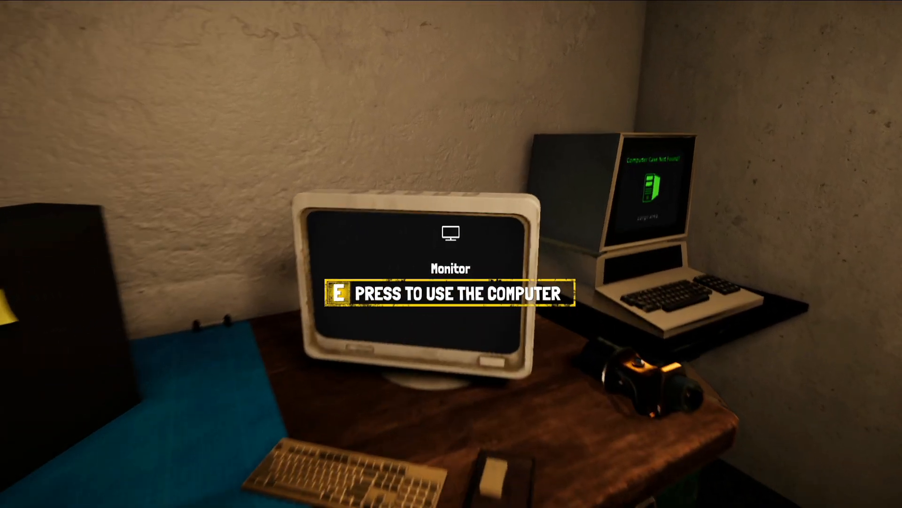
Step: Check the desk computer, then start working on the PC case to pull the Diper RAM
key(e)
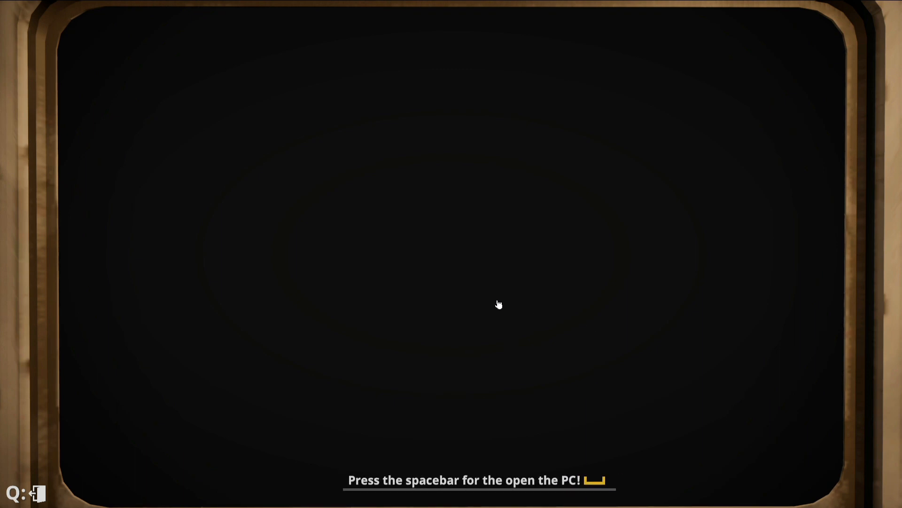
key(space)
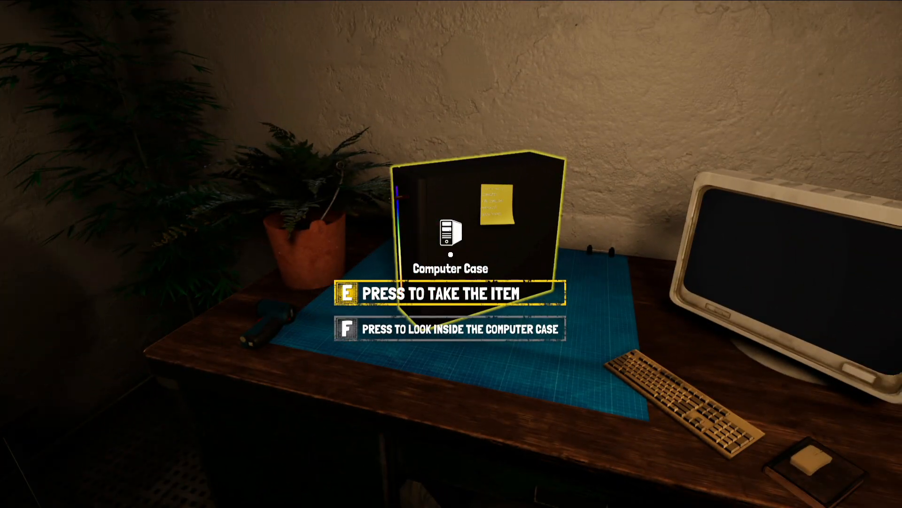
key(f)
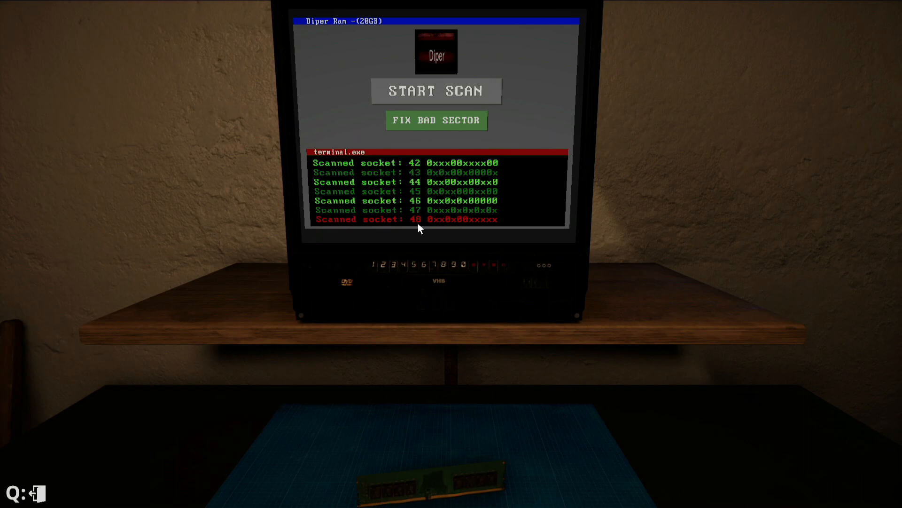
Step: Scan the Diper RAM on the tester and fix bad socket 48 until the repair succeeds
click(435, 121)
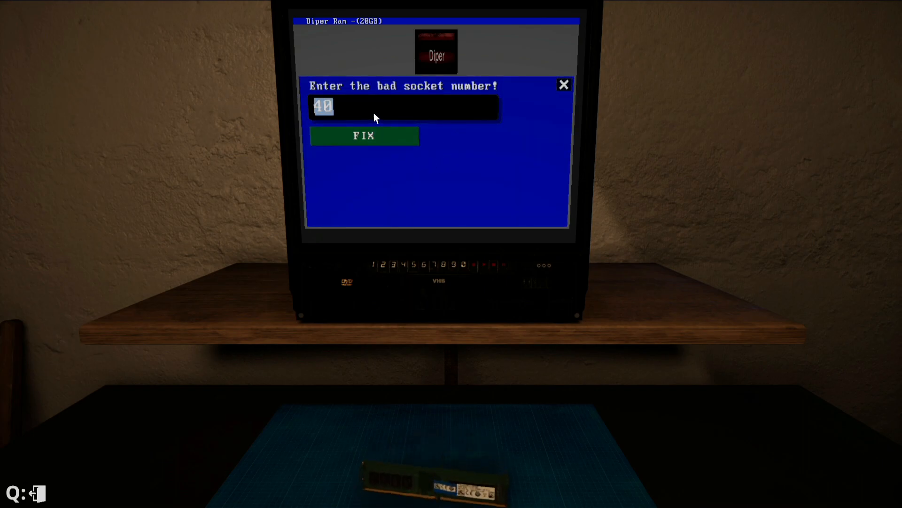
click(364, 135)
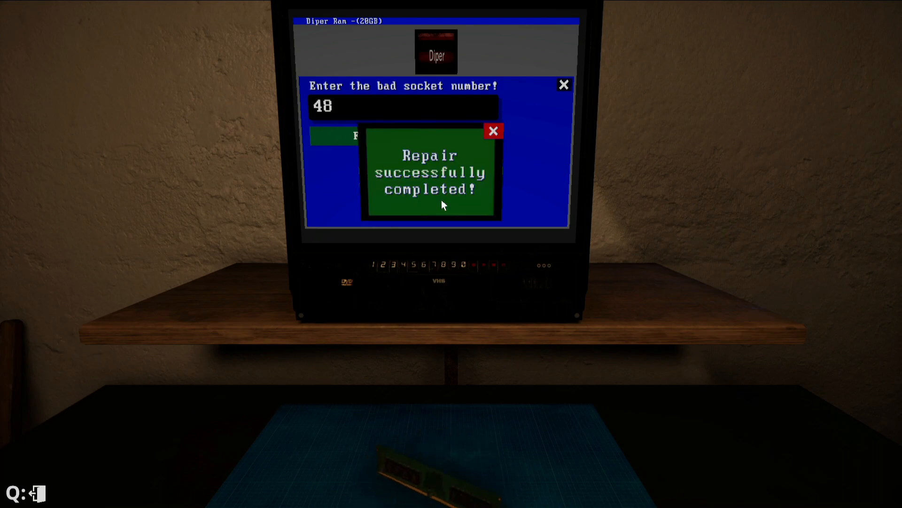
key(escape)
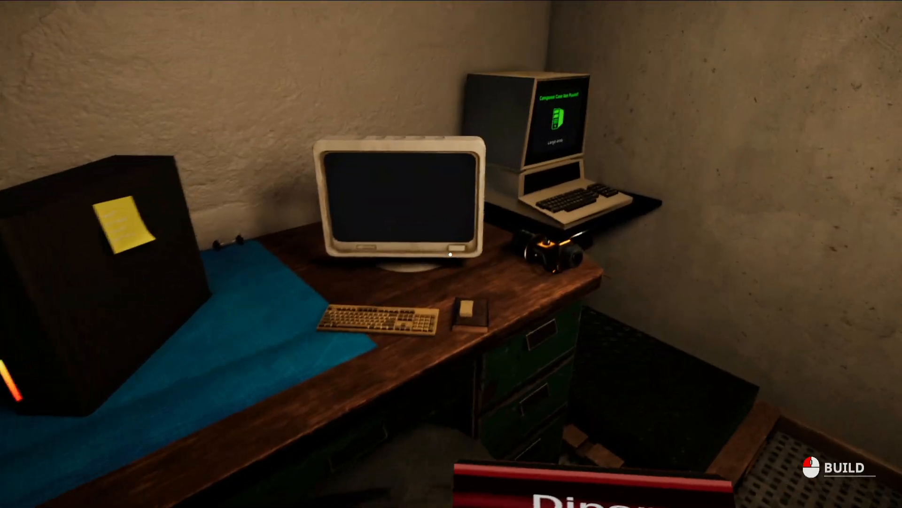
Step: Boot the PC to reveal the PCI device ERROR in the BIOS listing, then bring up the parts inventory
click(834, 467)
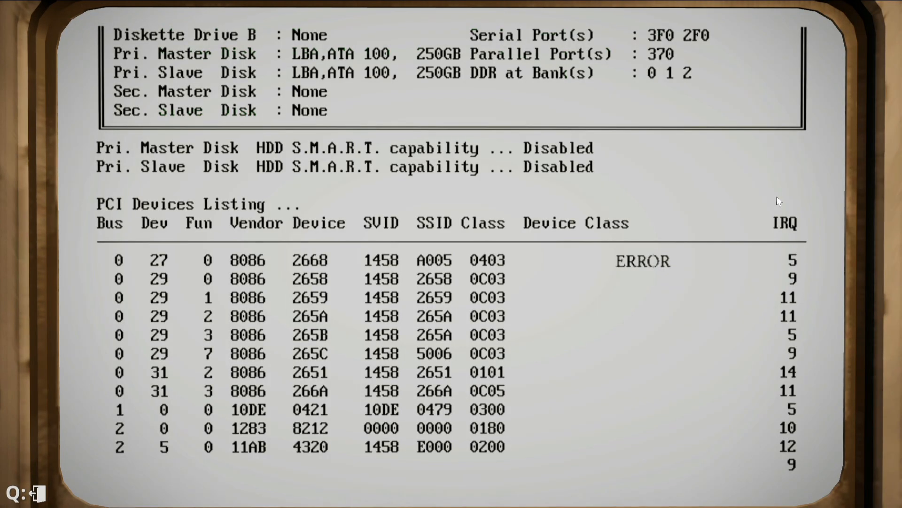
key(space)
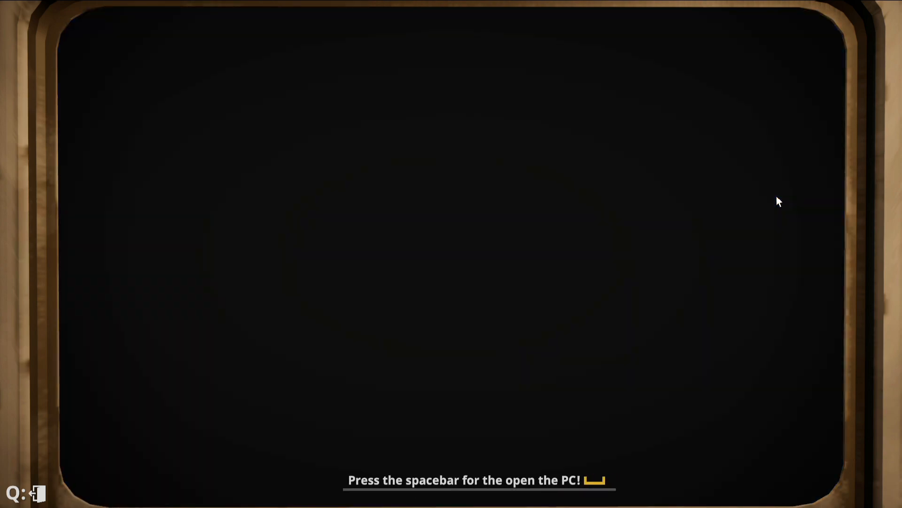
key(space)
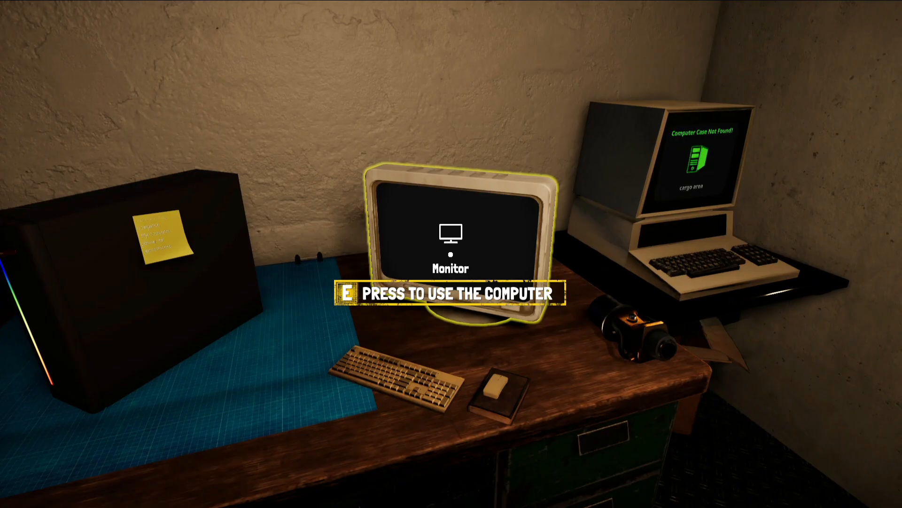
key(e)
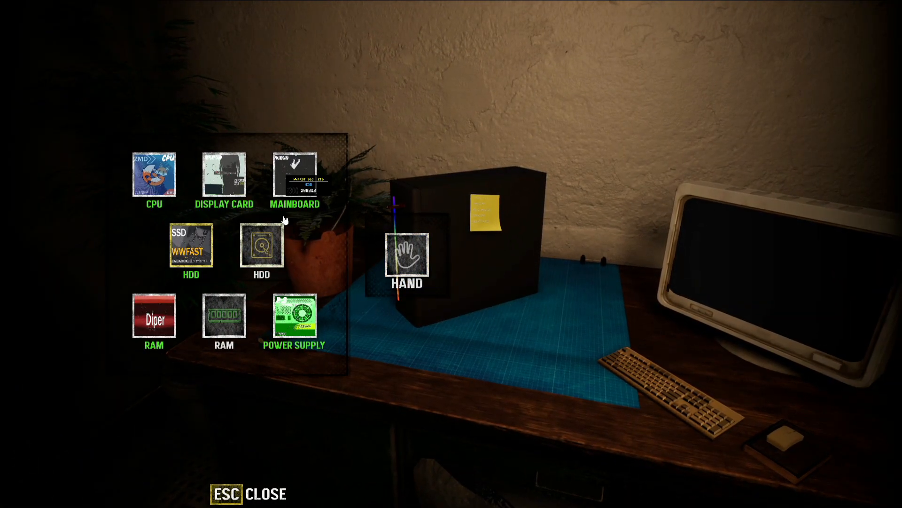
Step: Scan the R300 XTREME display card, fix its bad socket, and boot to the Star Terminal prompt with dir/w
click(294, 176)
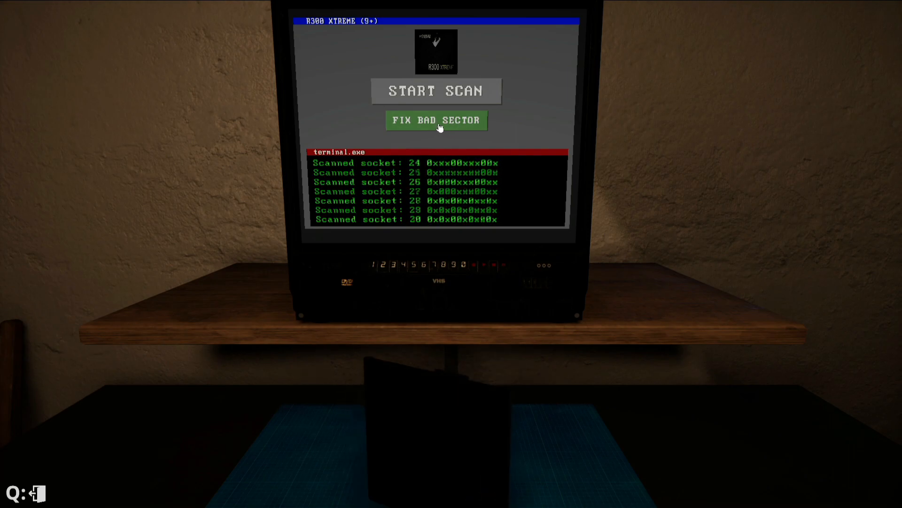
click(437, 120)
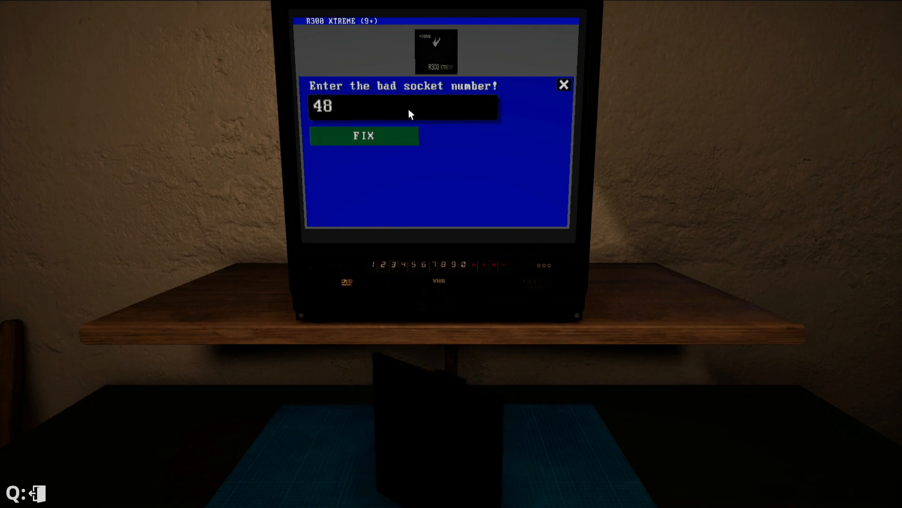
click(364, 135)
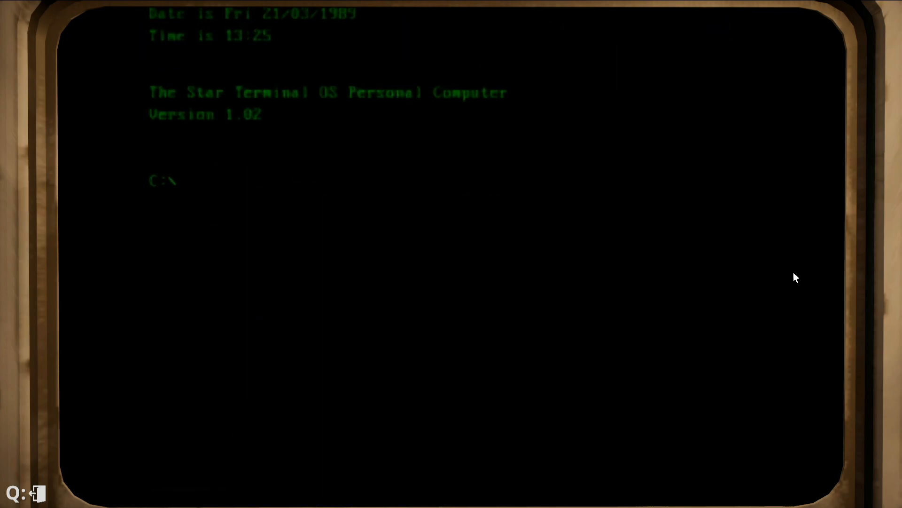
text(dir/w)
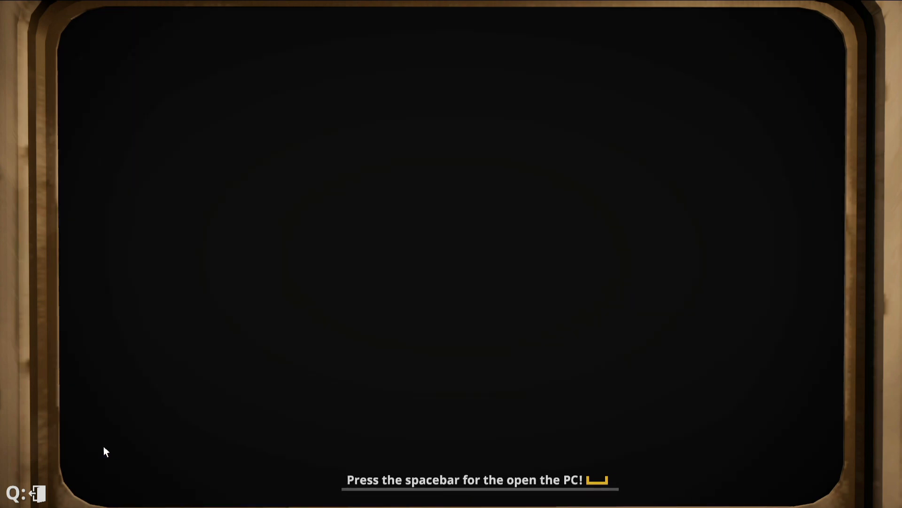
Step: Remove the ZMD 5RD 1.2Ghz CPU, fix its bad sectors on the bench and pick it back up
key(space)
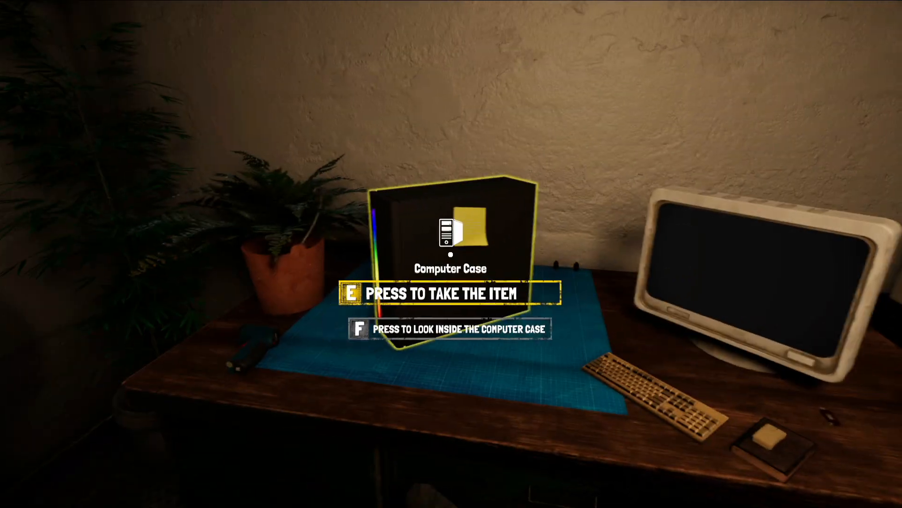
key(f)
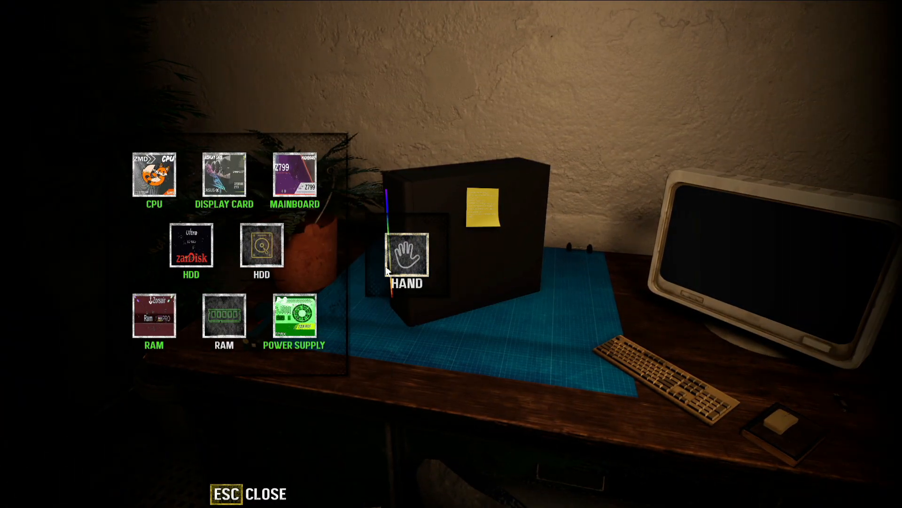
click(153, 174)
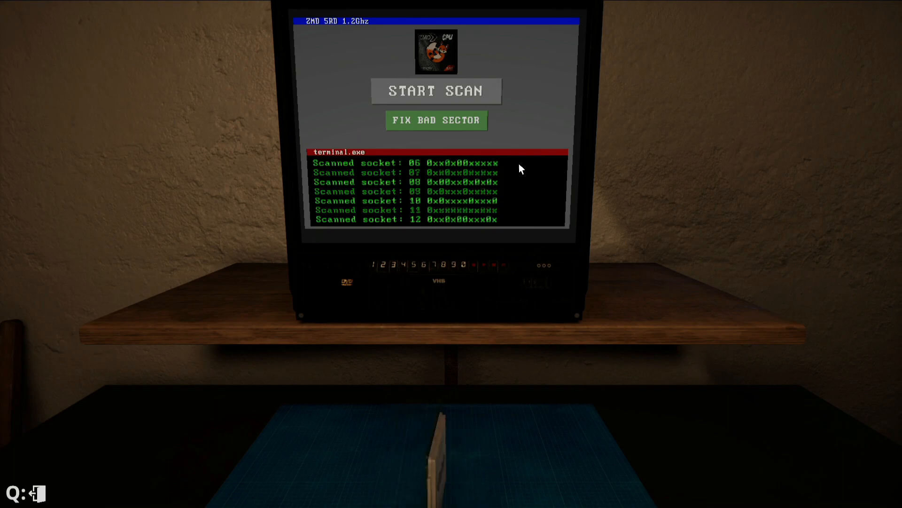
click(436, 121)
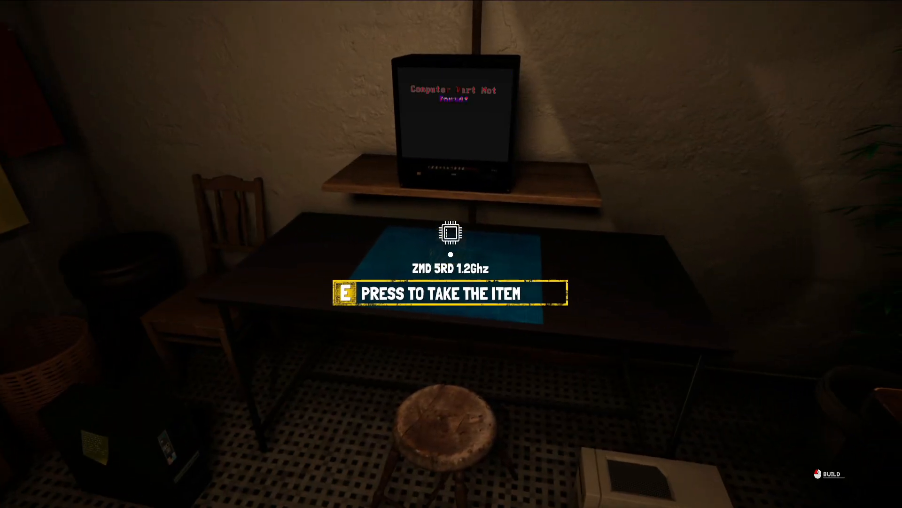
key(e)
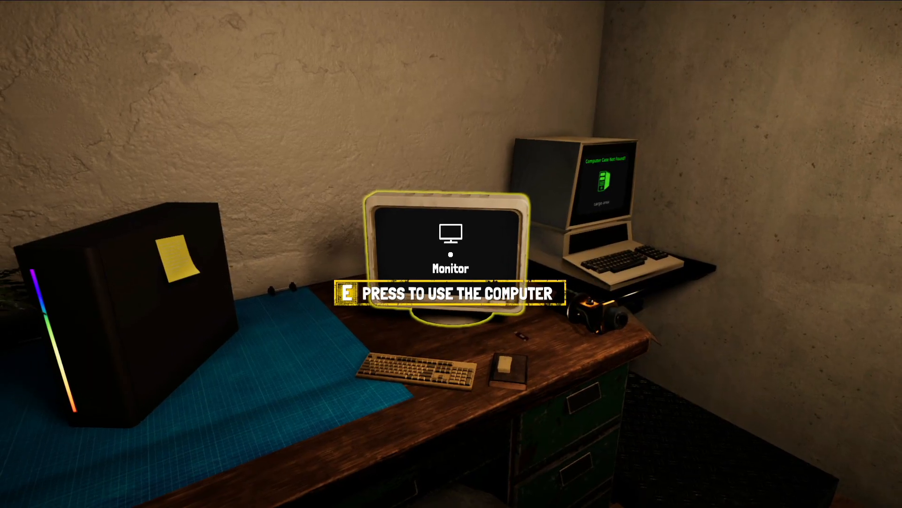
Step: Test the PC, pull the 550W SSL power supply, fix its bad sectors and reinstall it in the case
key(e)
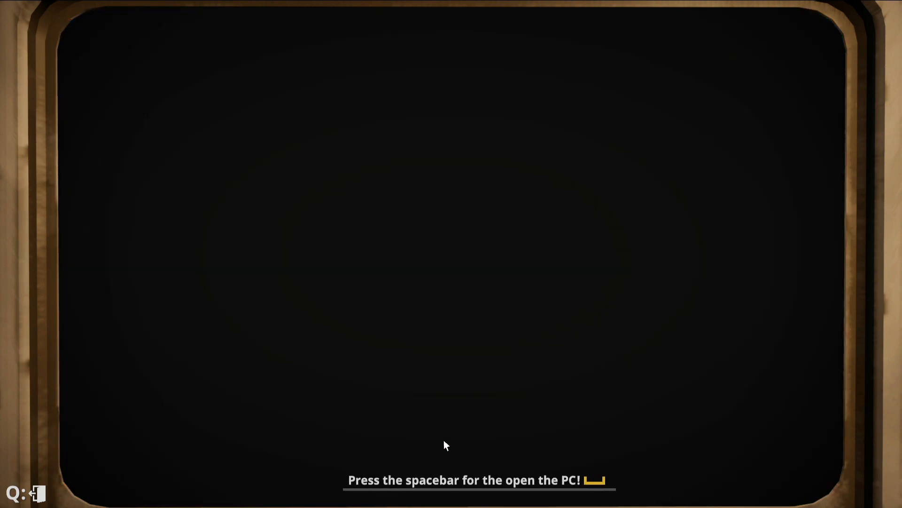
key(space)
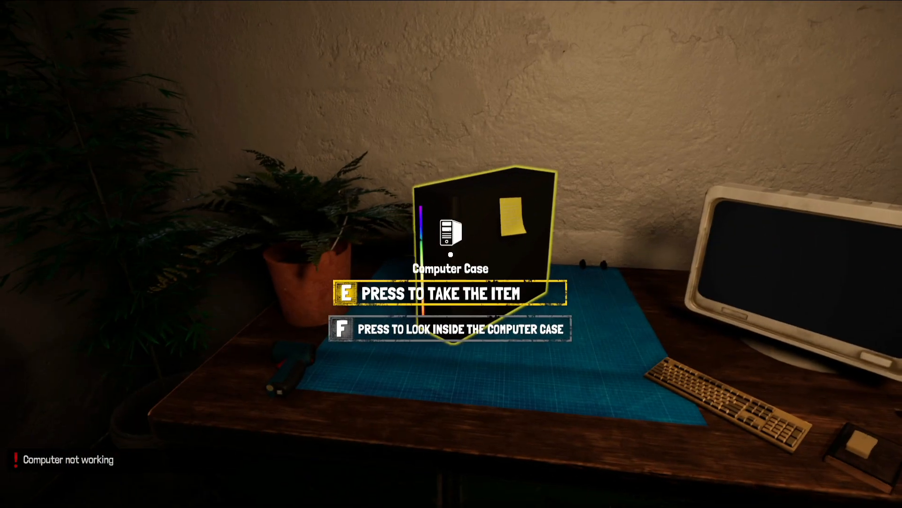
key(f)
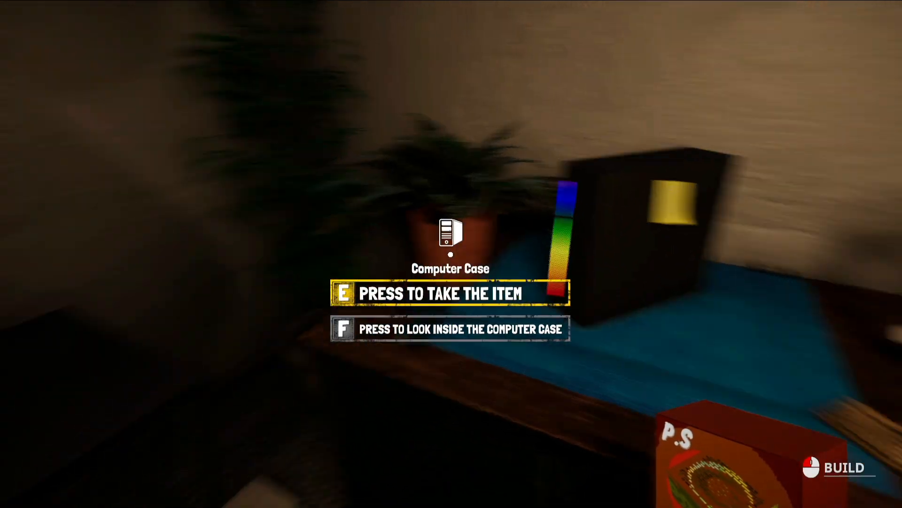
key(f)
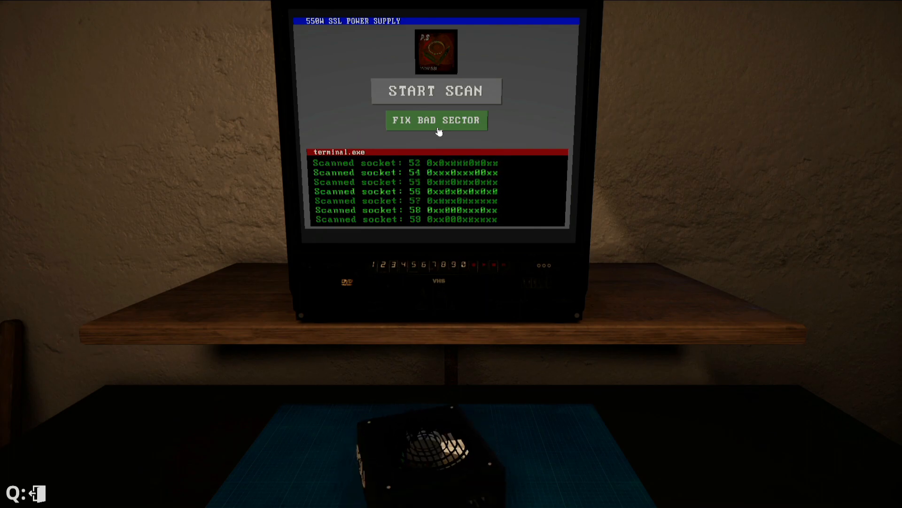
click(436, 120)
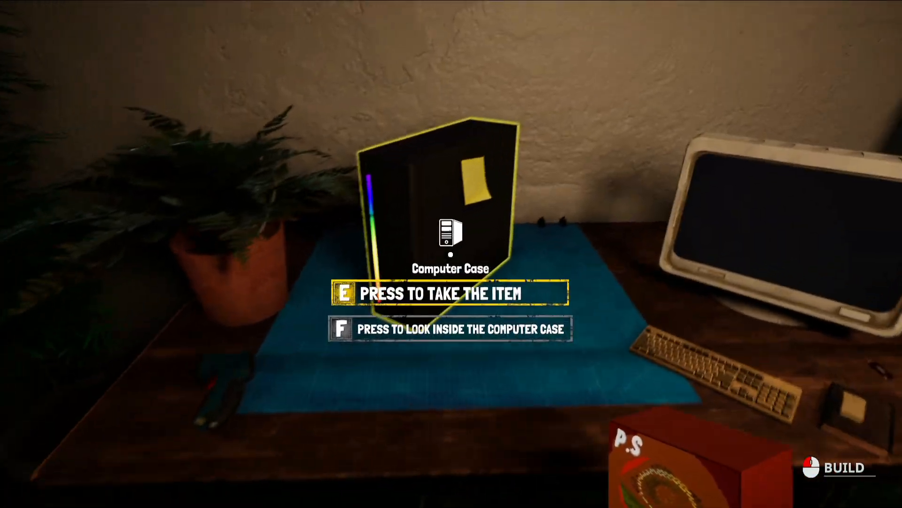
key(f)
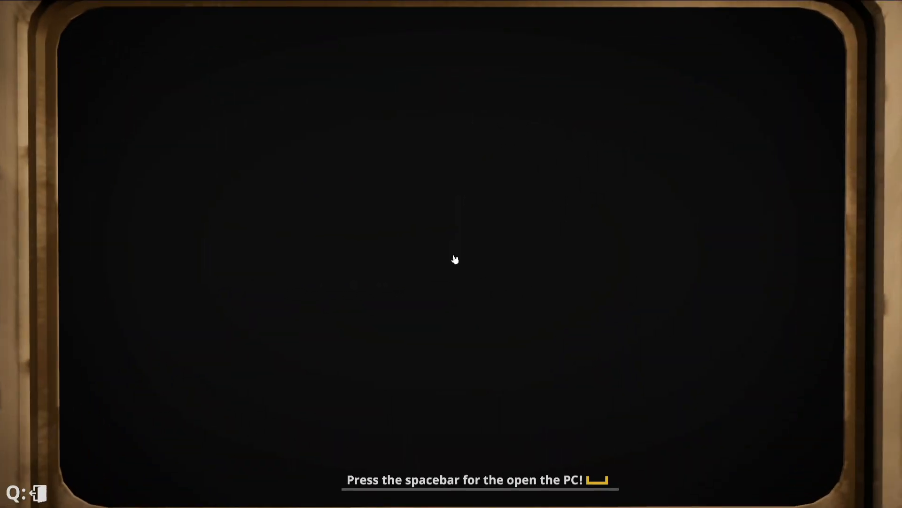
Step: Take the ZMD CPU back out of the case and retest the PC, which still shows a black screen
key(space)
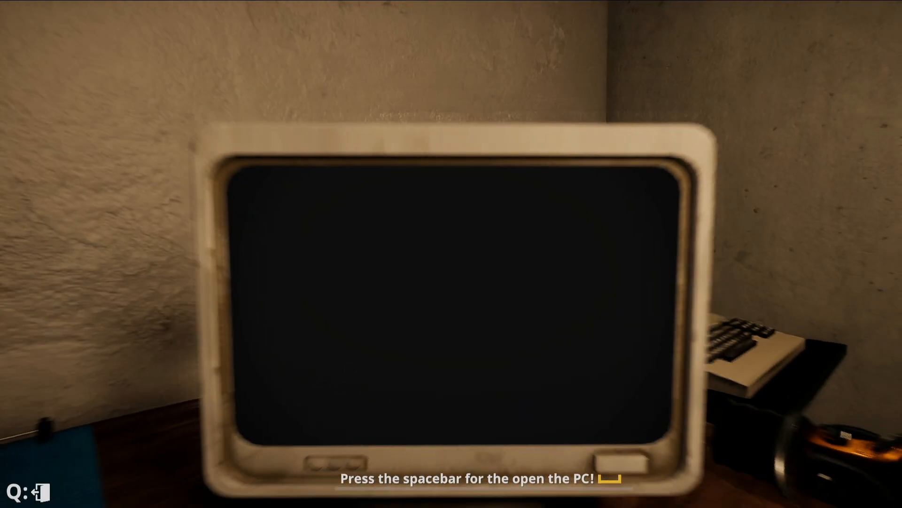
key(space)
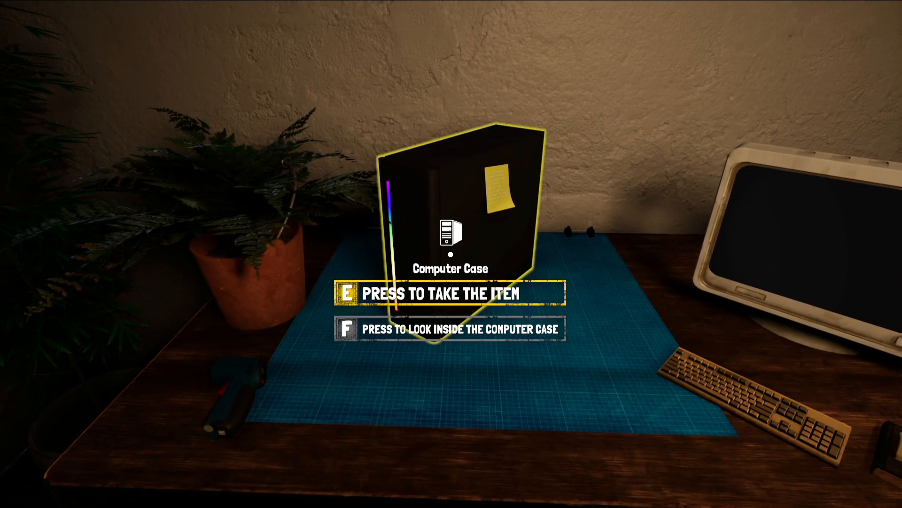
key(f)
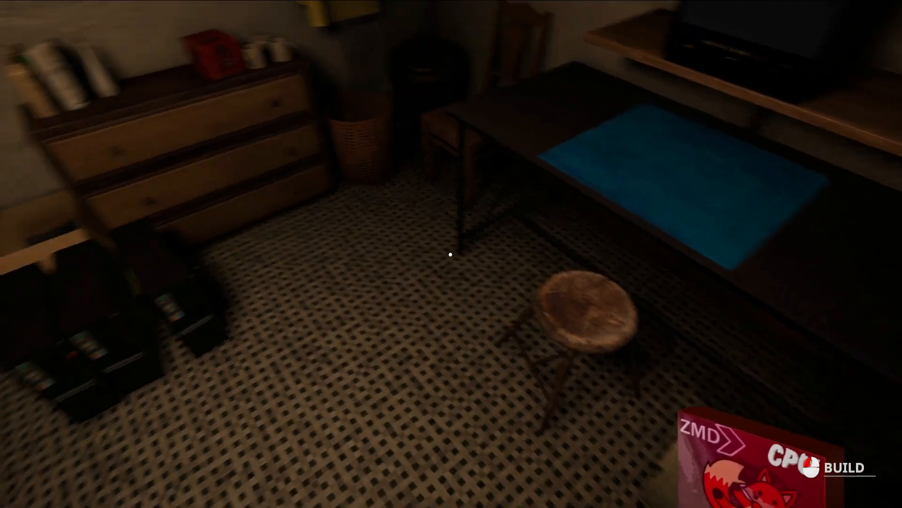
mouse_move(451, 254)
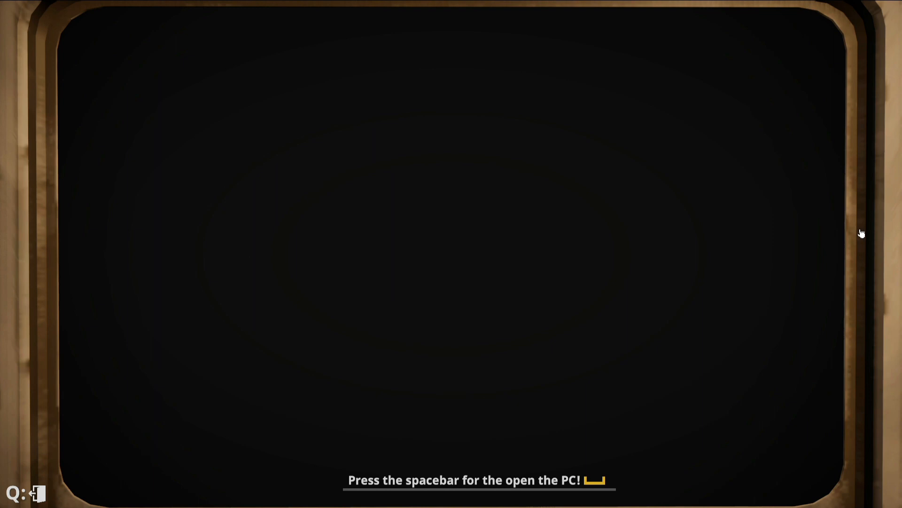
key(space)
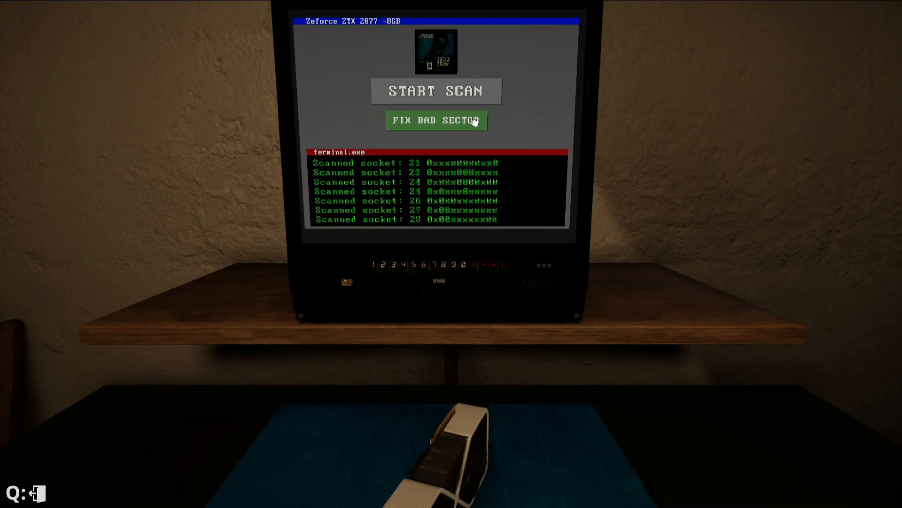
Step: Fix the bad sectors on the Zeforce ZTX 2077 8GB graphics card at the test station
click(437, 120)
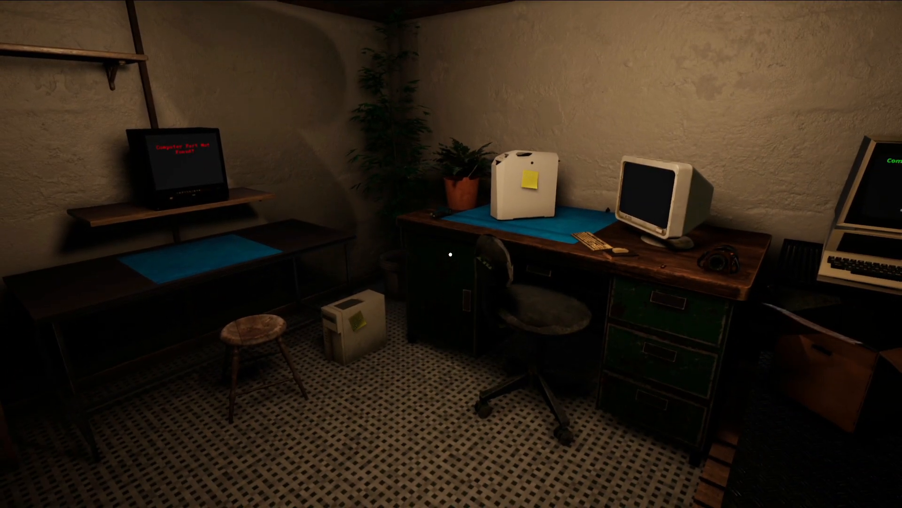
mouse_move(451, 254)
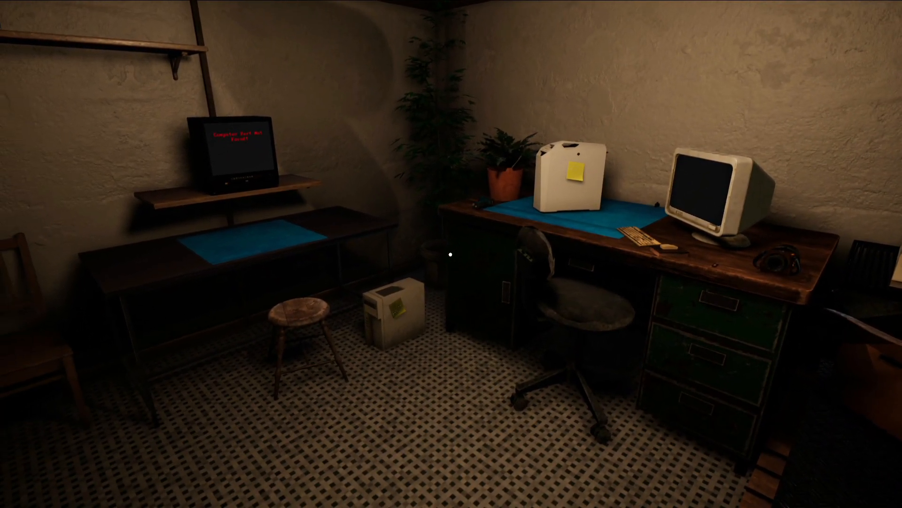